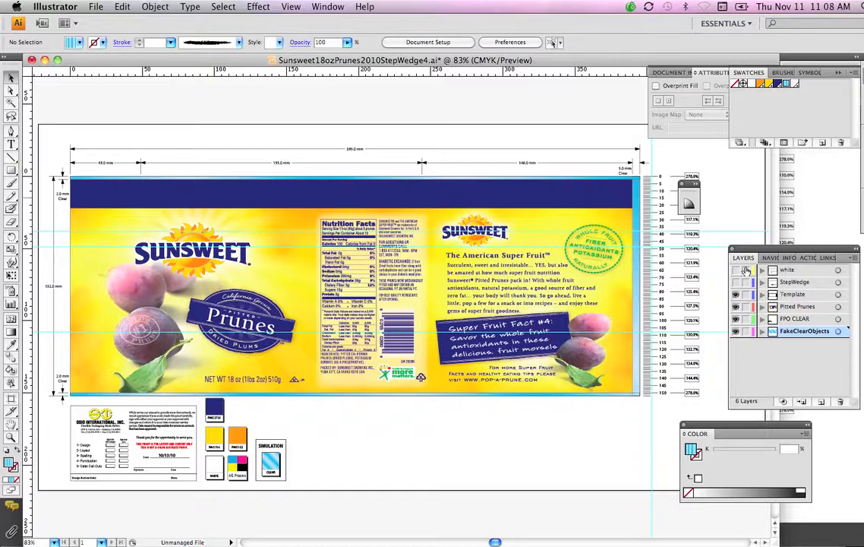
mouse_move(748, 270)
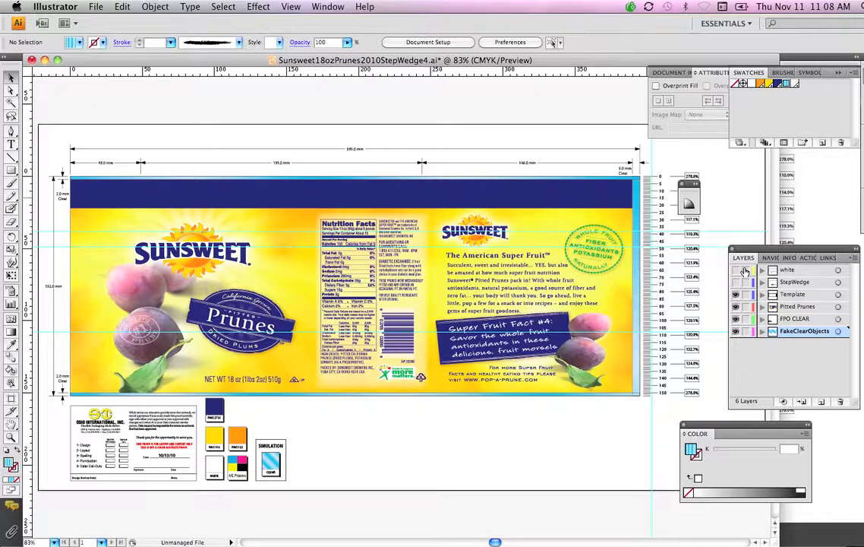
mouse_move(735, 307)
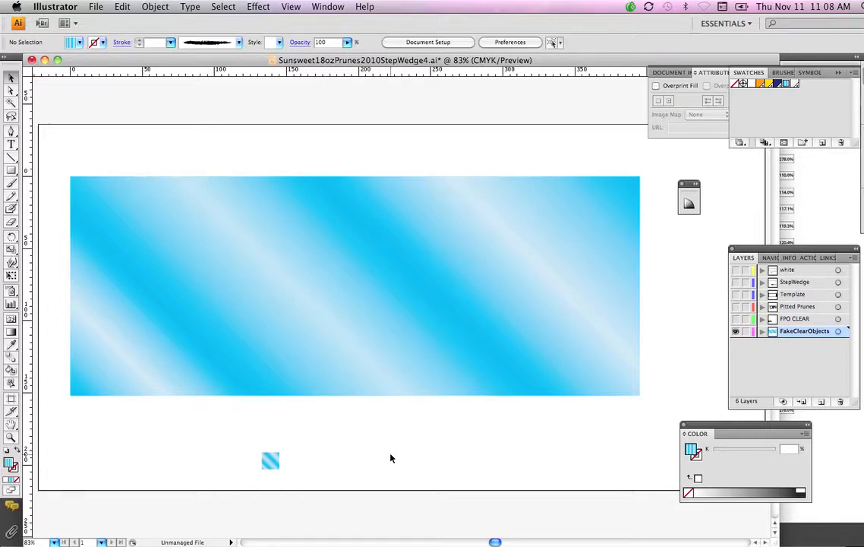
mouse_move(398, 454)
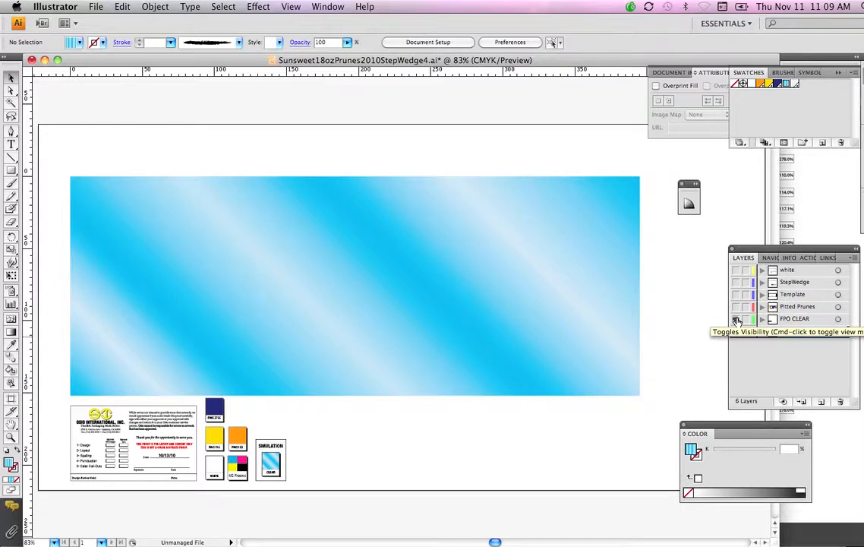
mouse_move(735, 319)
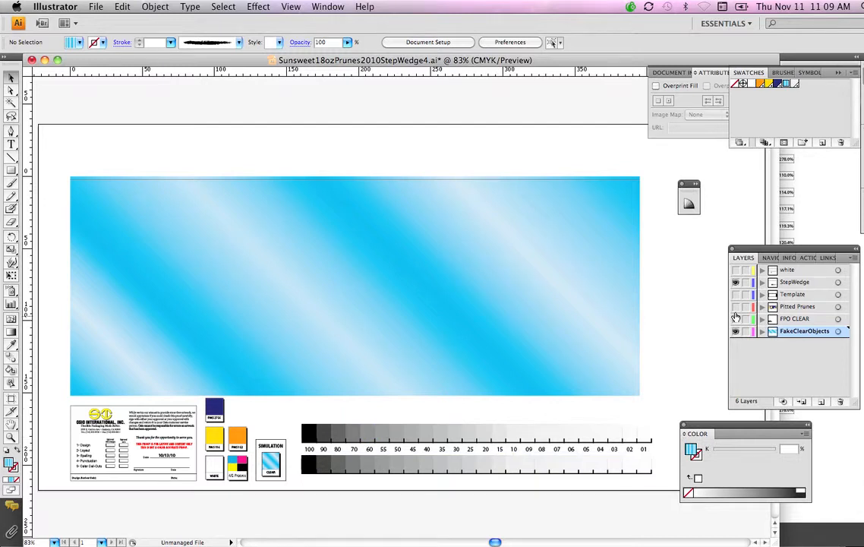
Show the Printed Prunes layer so the full Sunsweet label artwork appears again.
left_click(735, 307)
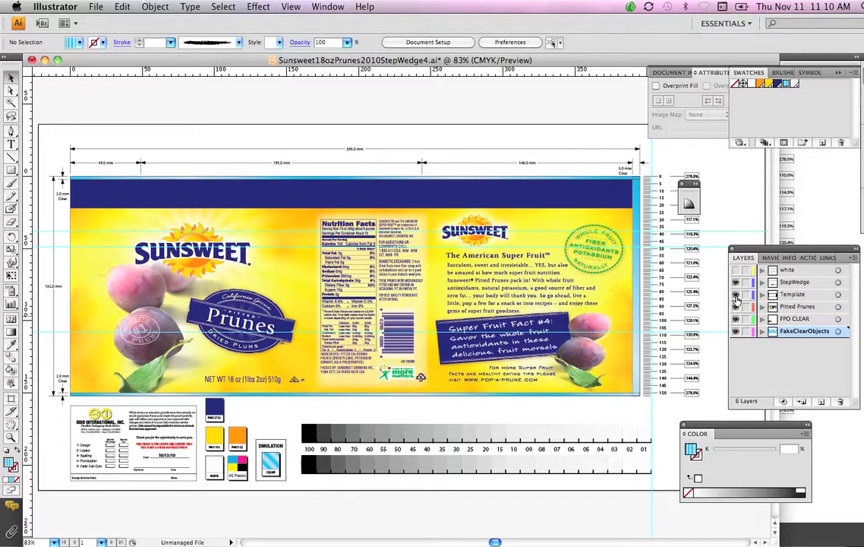
mouse_move(745, 282)
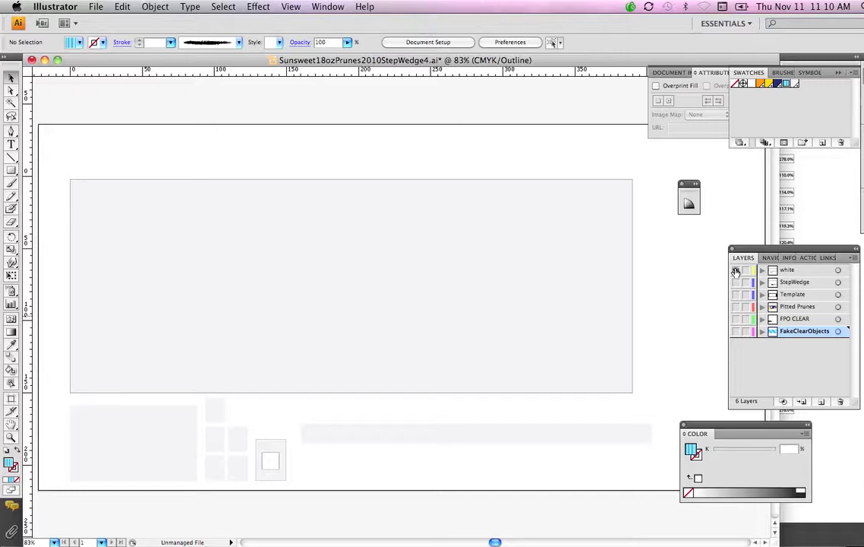
Return the white layer to preview and hide the printed art, leaving the White underprint shapes.
left_click(735, 270)
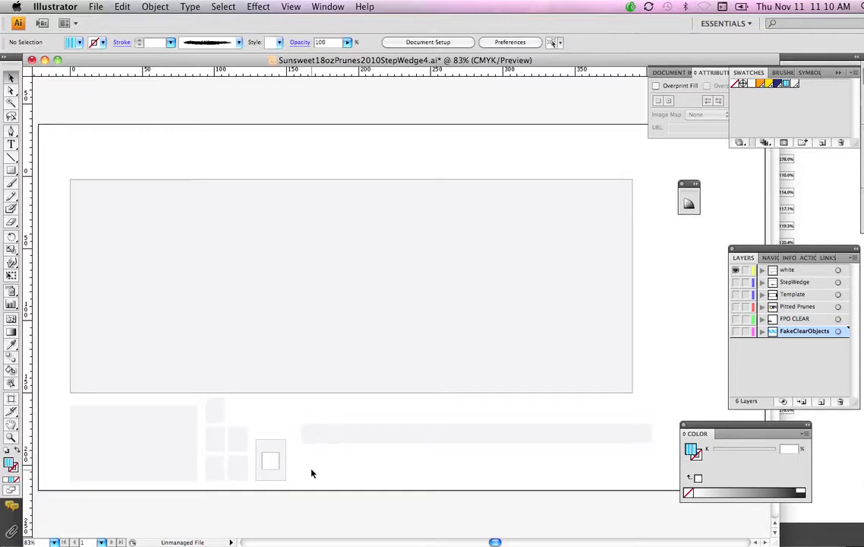
mouse_move(727, 294)
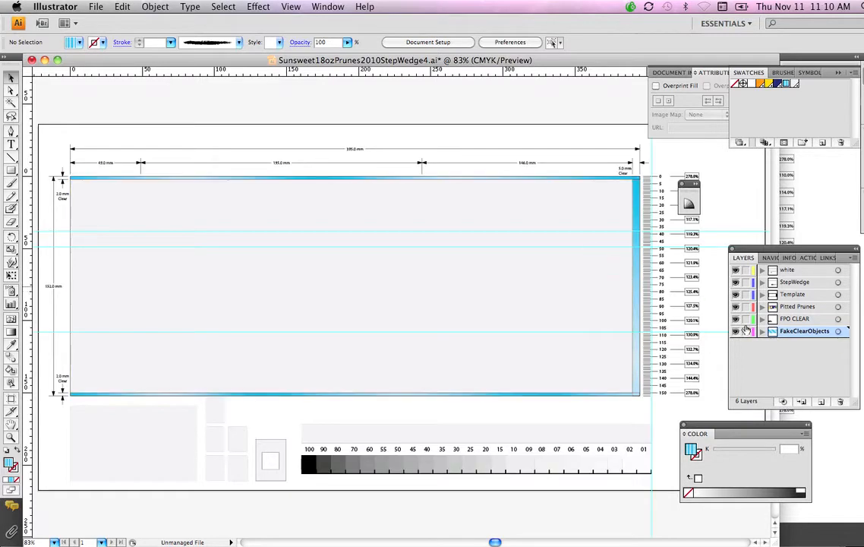
mouse_move(734, 331)
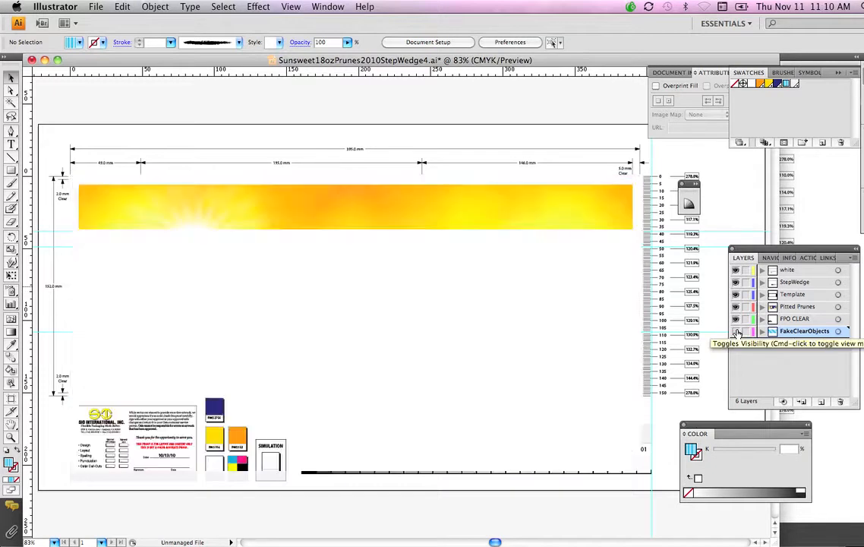
left_click(735, 331)
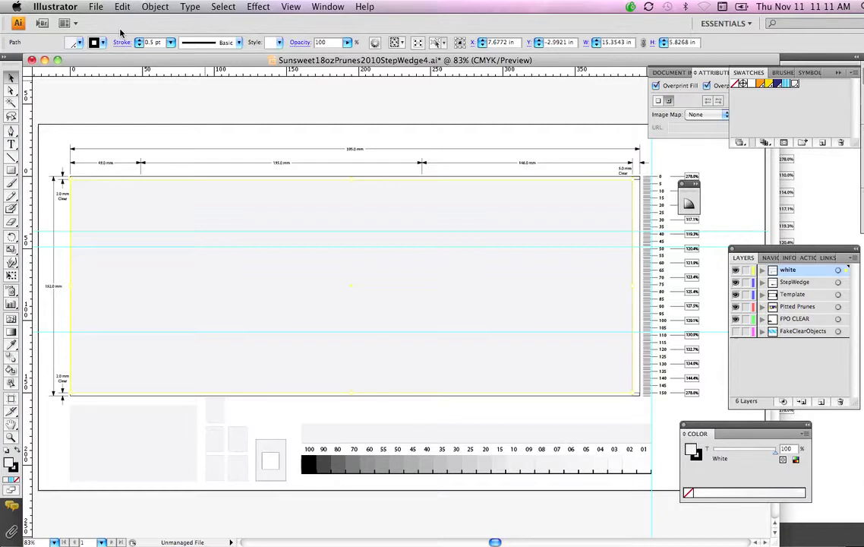
Save the label artwork via Save As in Adobe PDF (pdf) format.
left_click(94, 6)
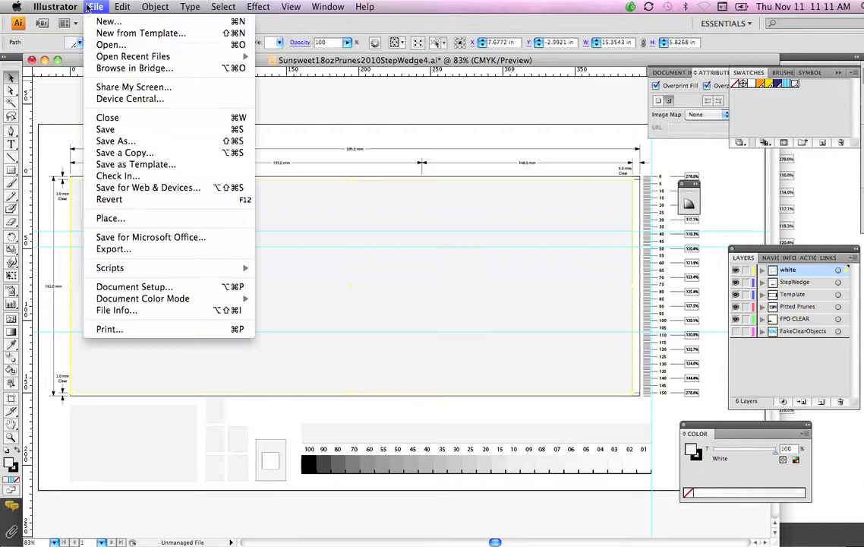
mouse_move(116, 141)
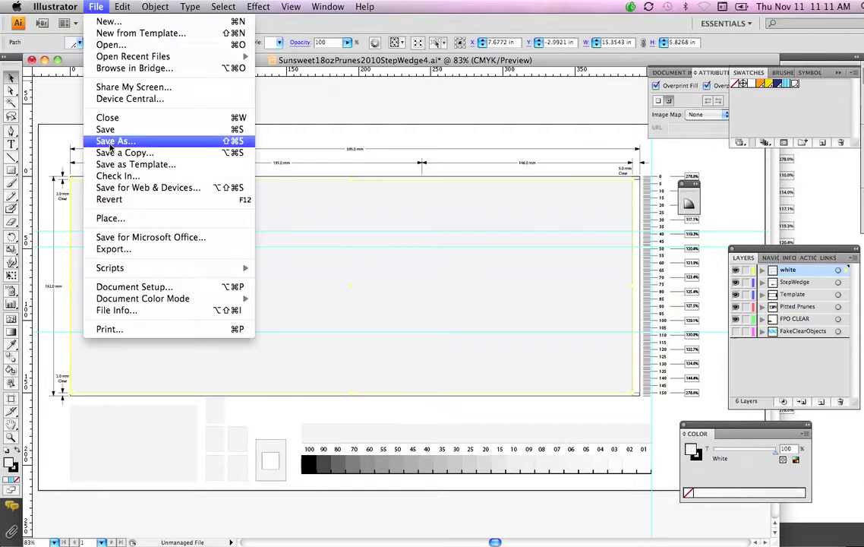
left_click(115, 141)
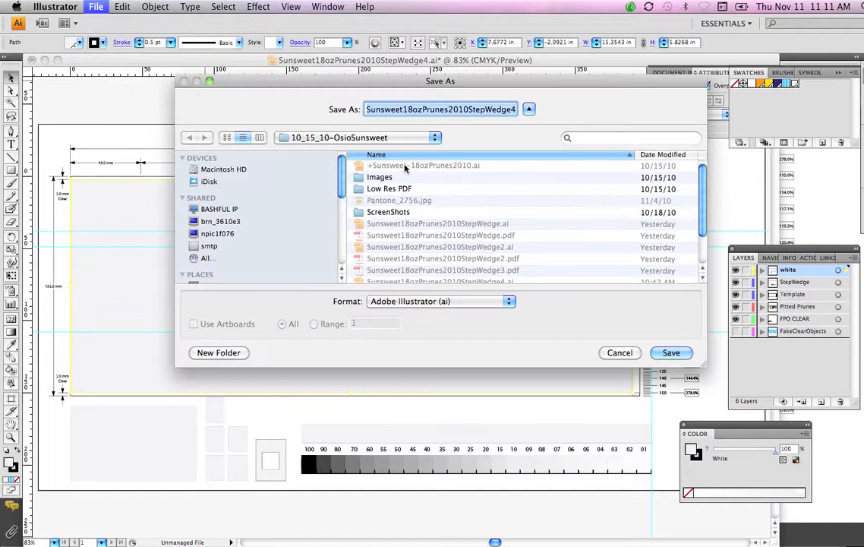
left_click(440, 300)
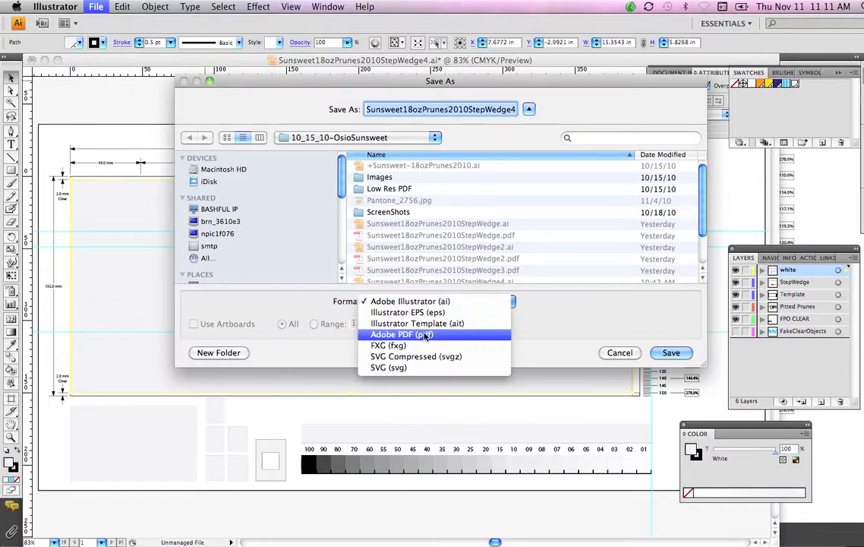
left_click(401, 334)
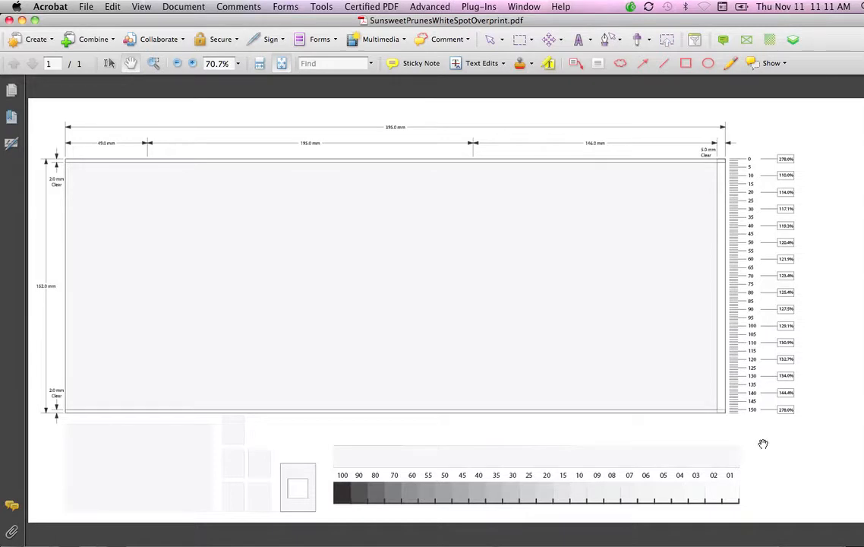
mouse_move(437, 9)
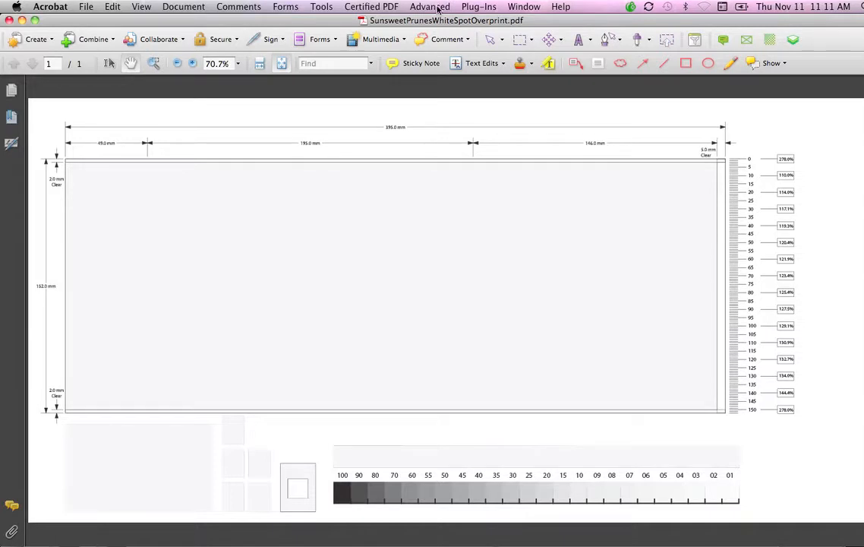
Launch Output Preview from Advanced > Print Production over the Sunsweet label PDF.
left_click(430, 6)
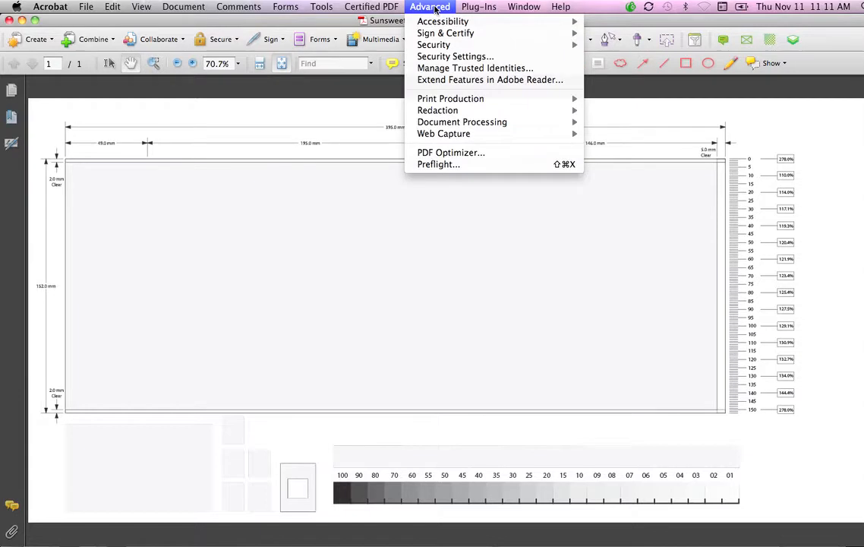
mouse_move(450, 99)
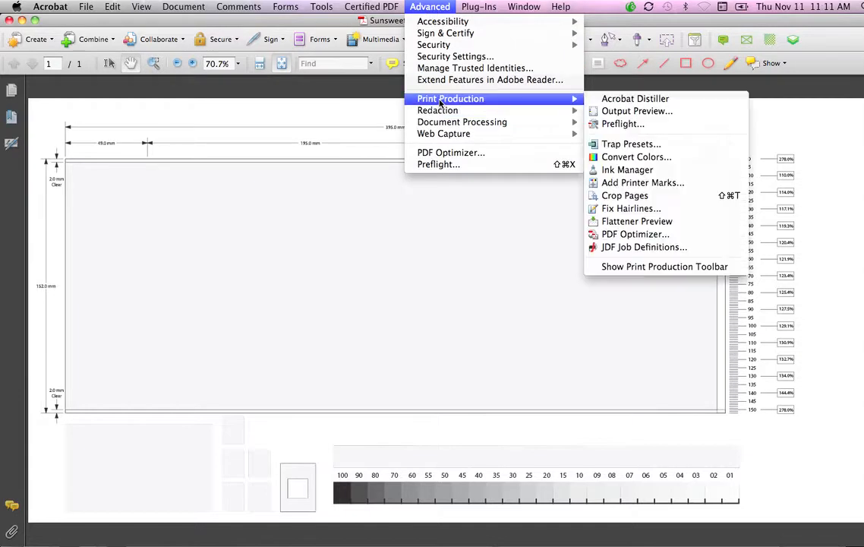
mouse_move(636, 111)
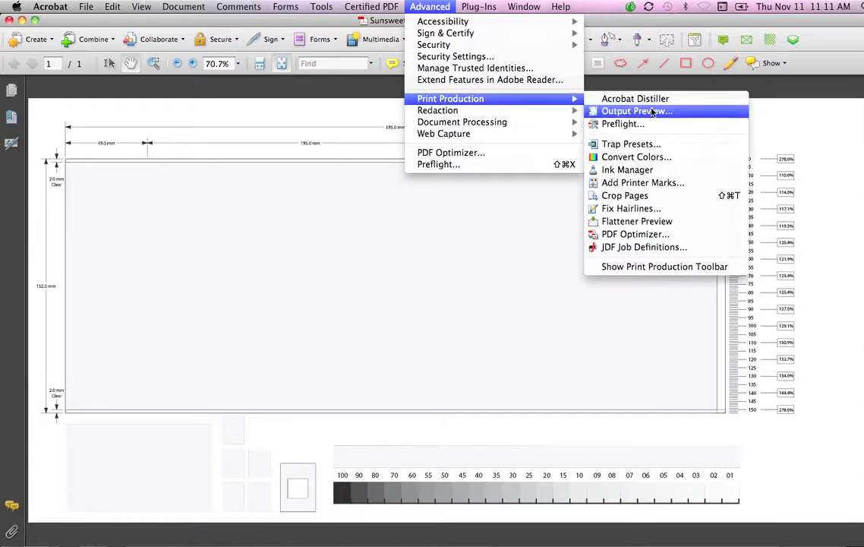
left_click(636, 111)
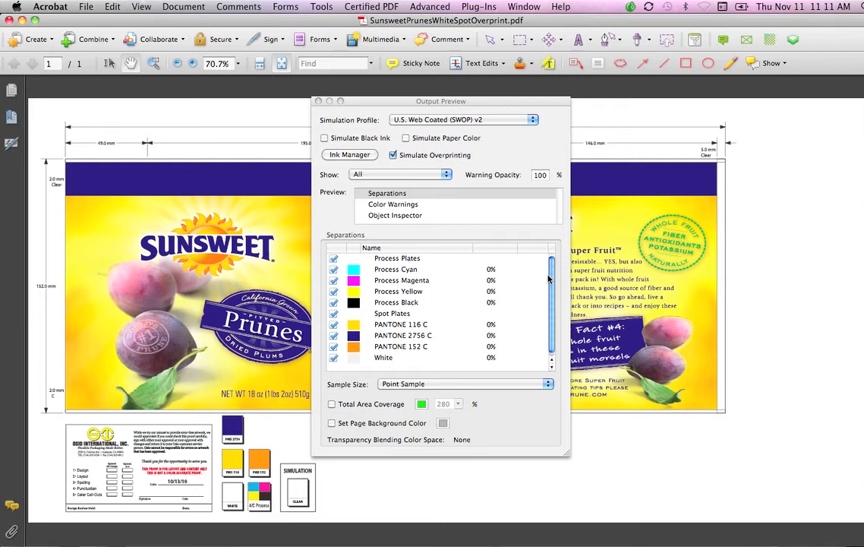
View Separations and toggle Simulate Overprinting off and on, leaving it enabled.
left_click(393, 155)
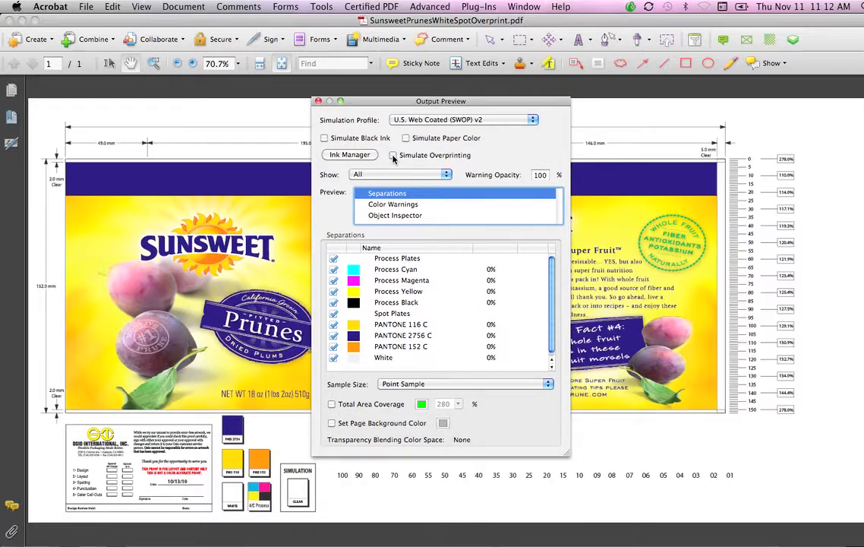
left_click(393, 155)
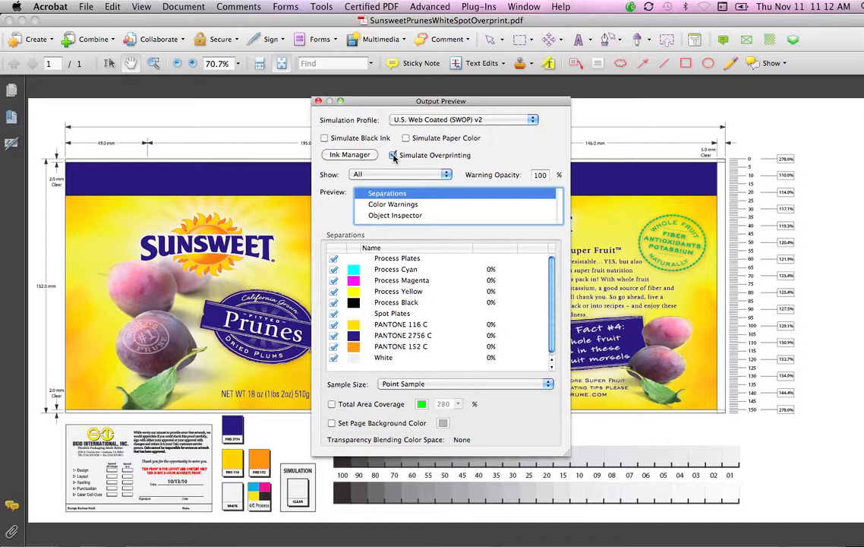
left_click(392, 155)
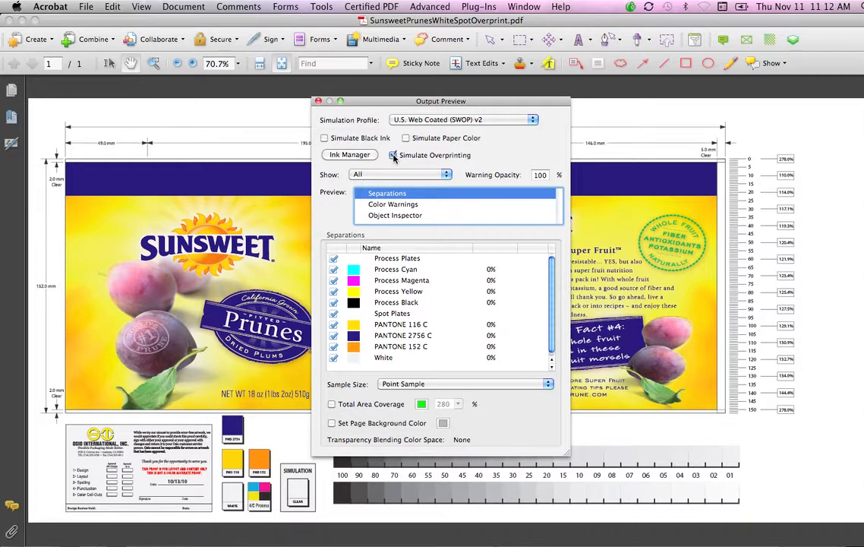
left_click(393, 154)
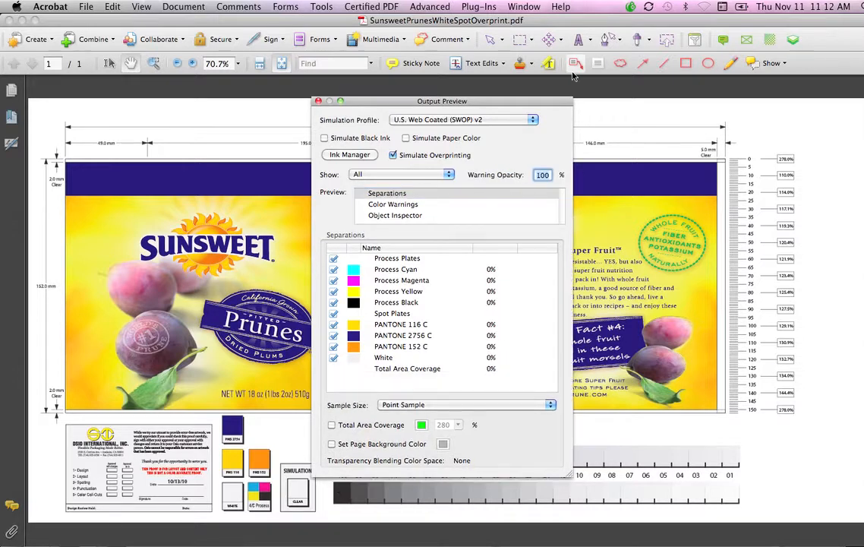
Move the Output Preview dialog aside and uncheck Process Plates so only spot inks show.
left_click_drag(442, 100, 717, 55)
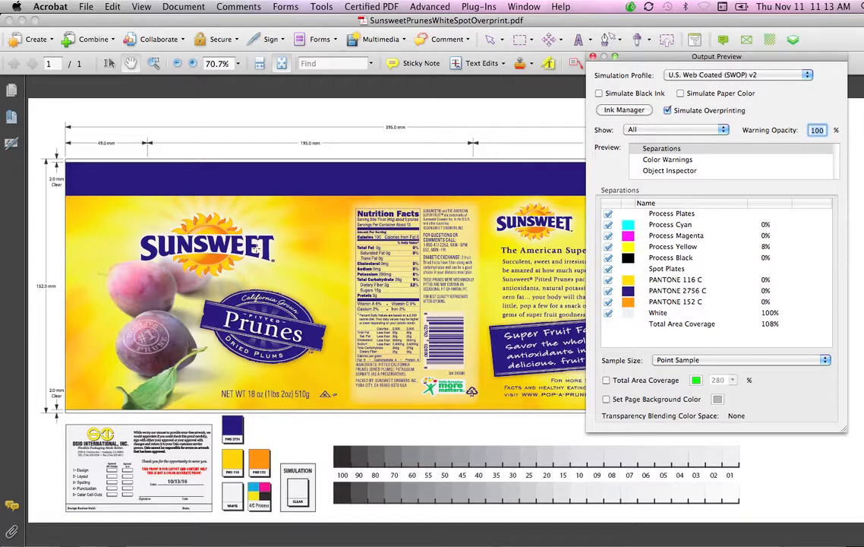
mouse_move(258, 251)
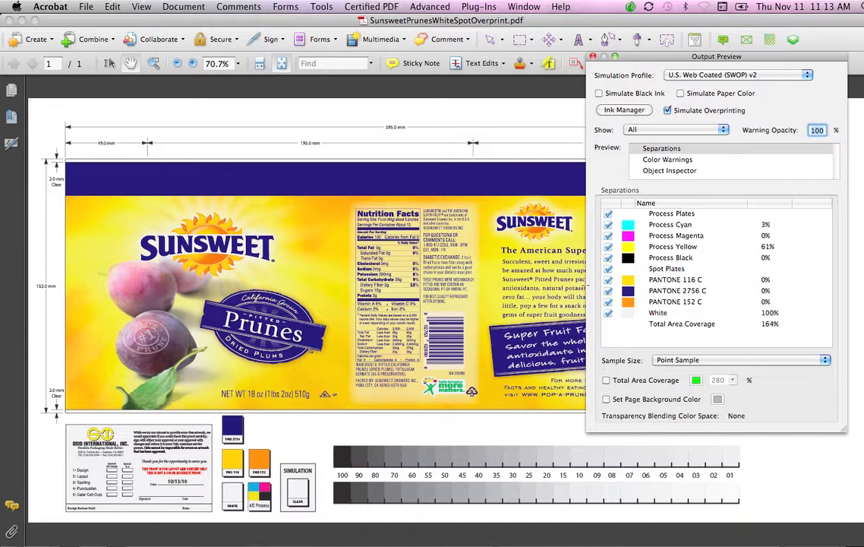
left_click(671, 212)
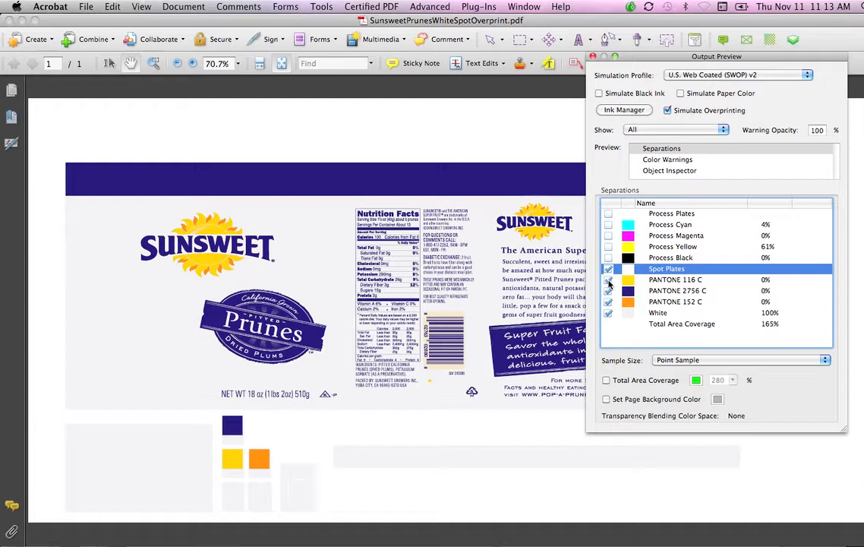
Preview PANTONE 152 C alone, add White, then re-enable all Spot and Process Plates.
left_click(607, 267)
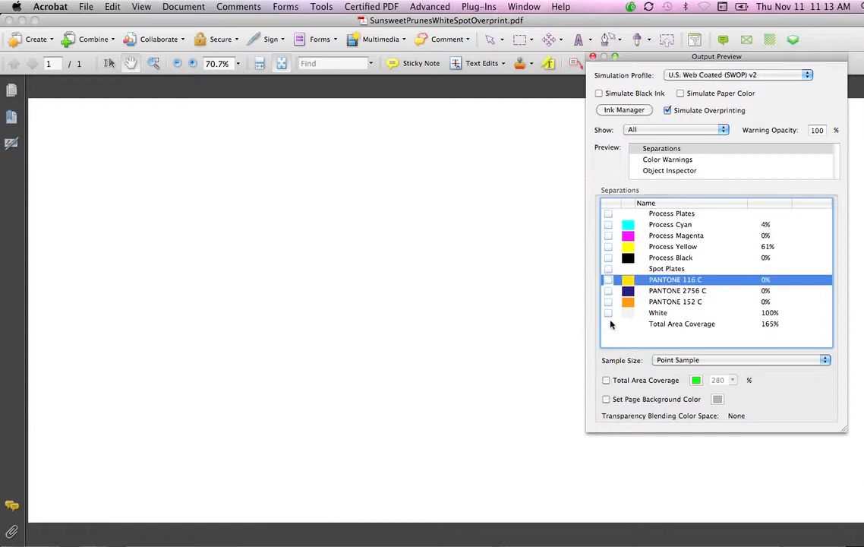
left_click(608, 313)
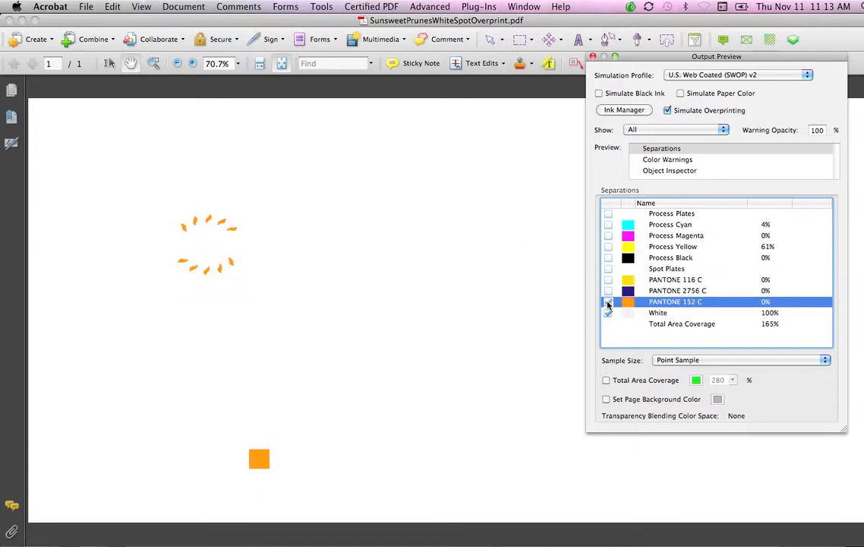
left_click(608, 301)
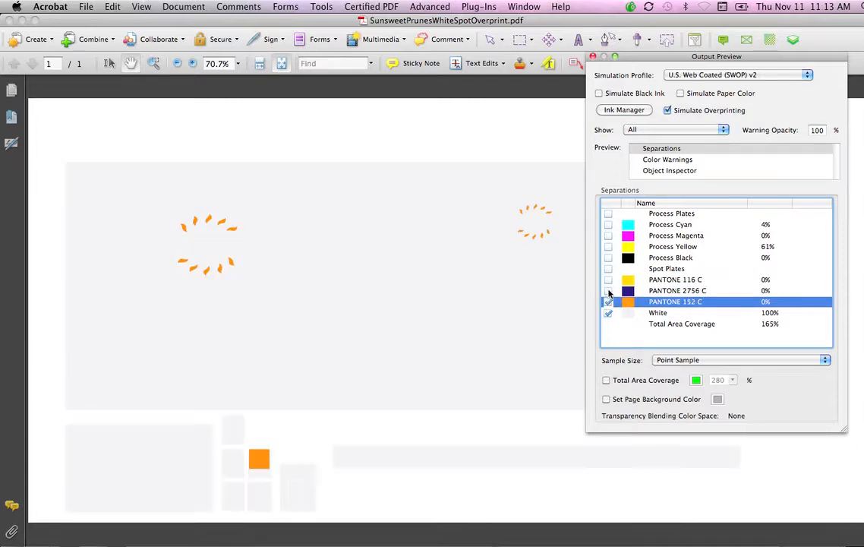
left_click(608, 290)
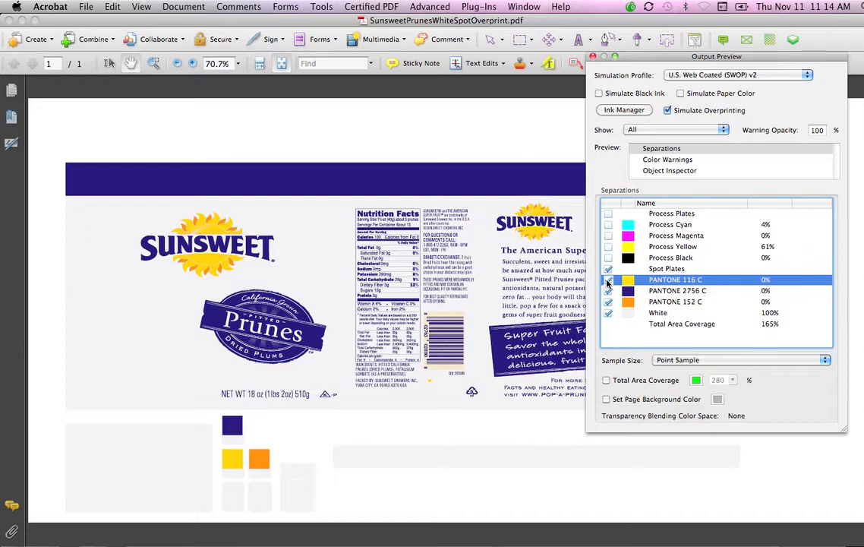
left_click(607, 213)
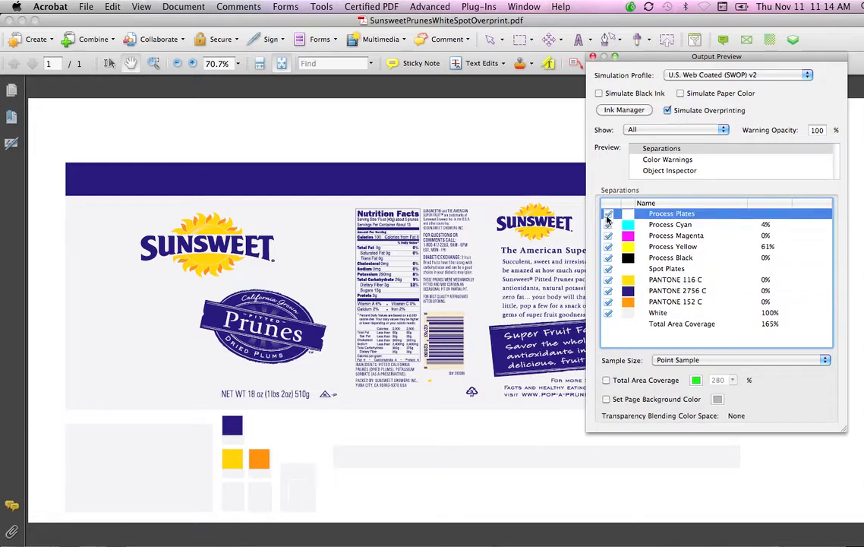